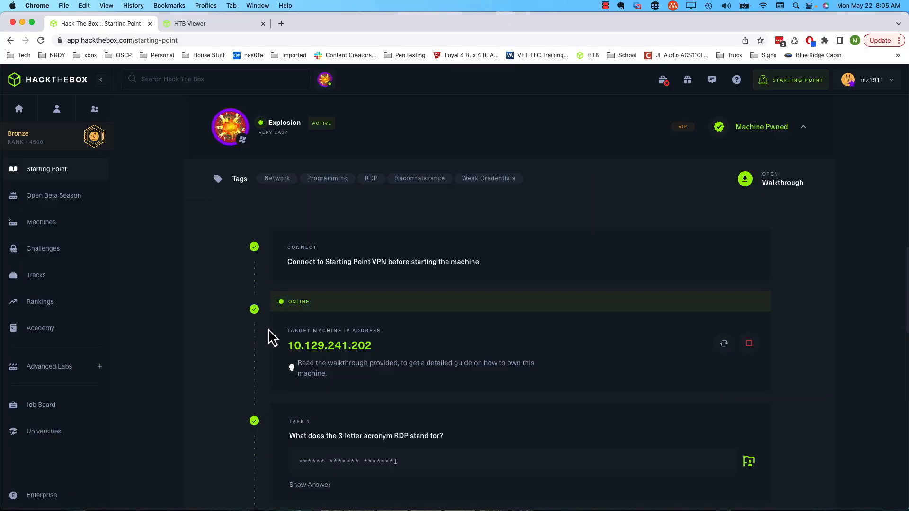
{"action": "mouse_move", "coordinate": [345, 371]}
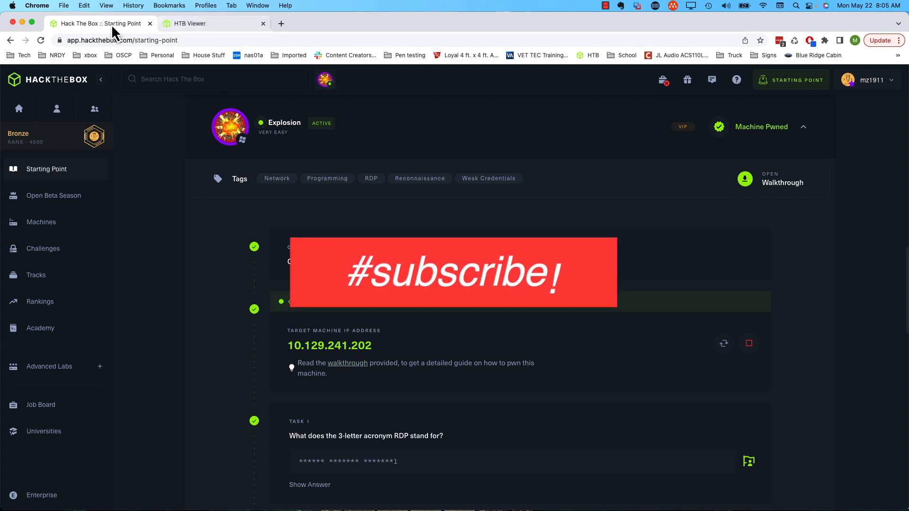
Step: Switch to the HTB Viewer tab showing the Pwnbox desktop and Parrot terminal
{"action": "left_click", "coordinate": [213, 23]}
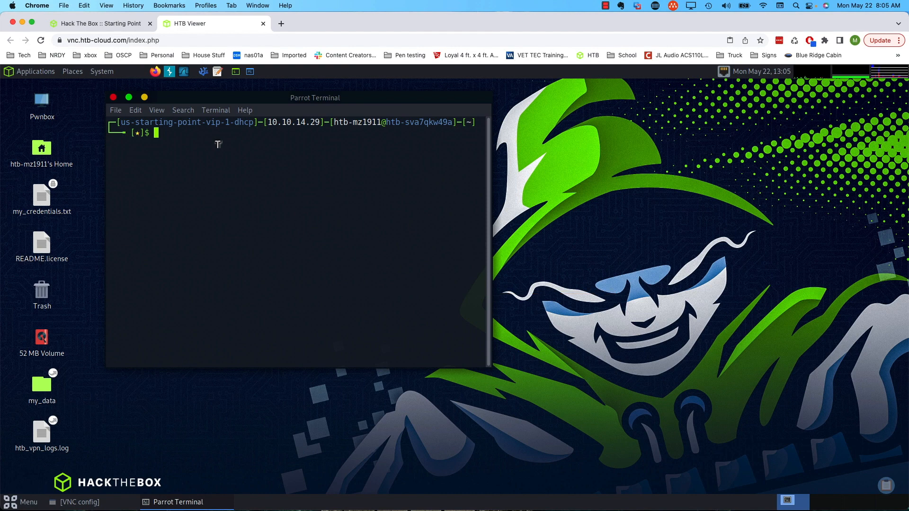
Step: Run 'nmap -v -sC -n 10.129.241.202' against the Explosion target
{"action": "type", "text": "n"}
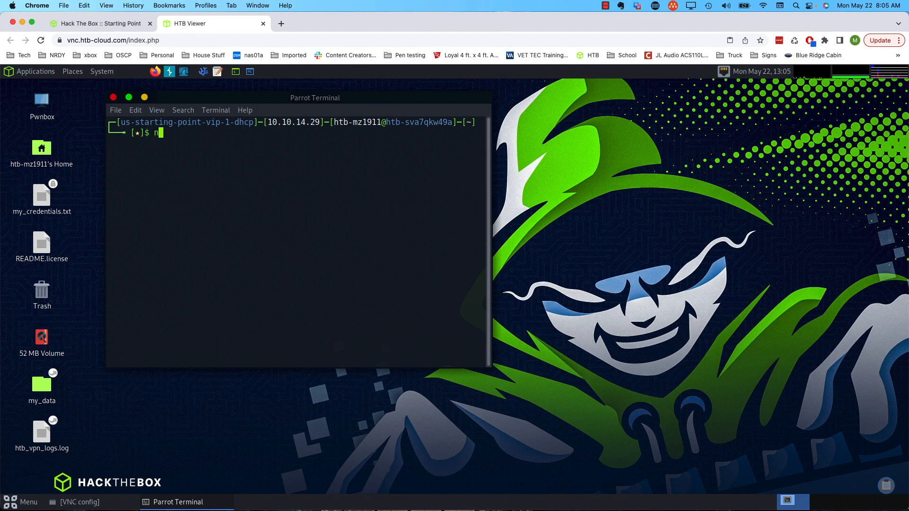
{"action": "type", "text": "map -v -s"}
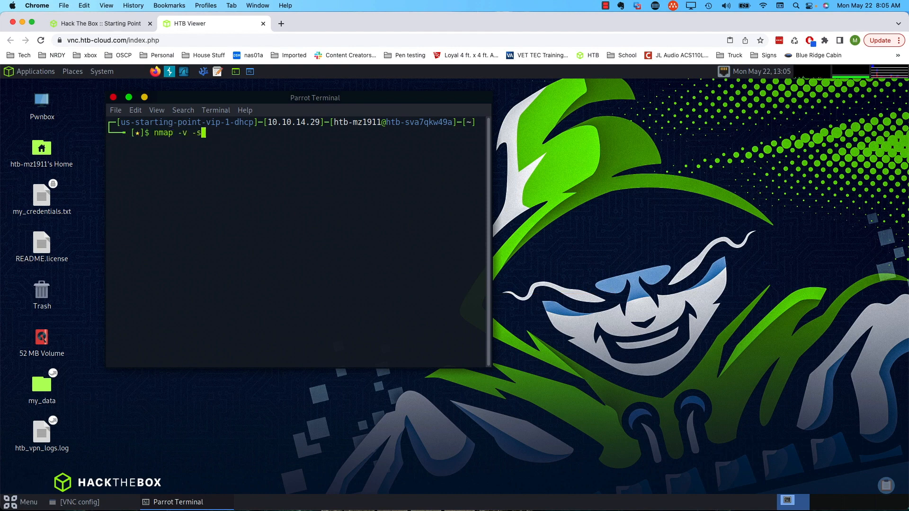
{"action": "type", "text": "C -n"}
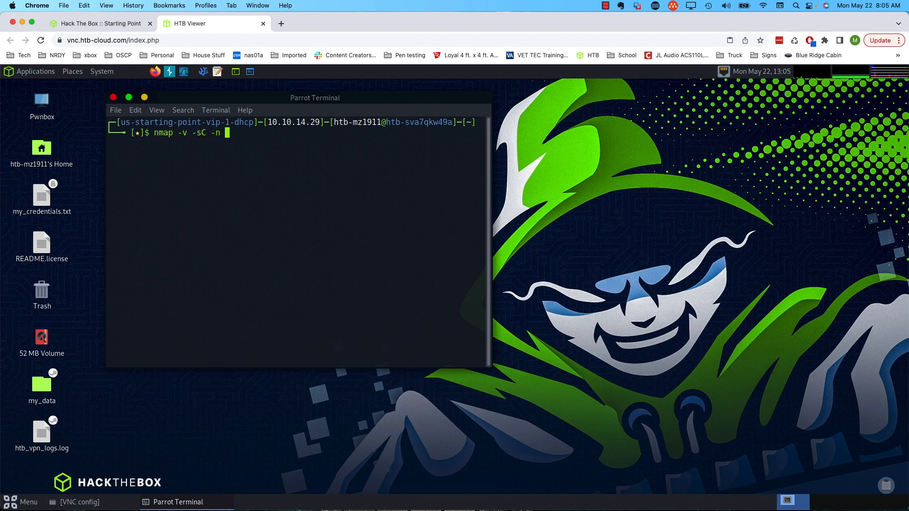
{"action": "type", "text": "10.129.241.202"}
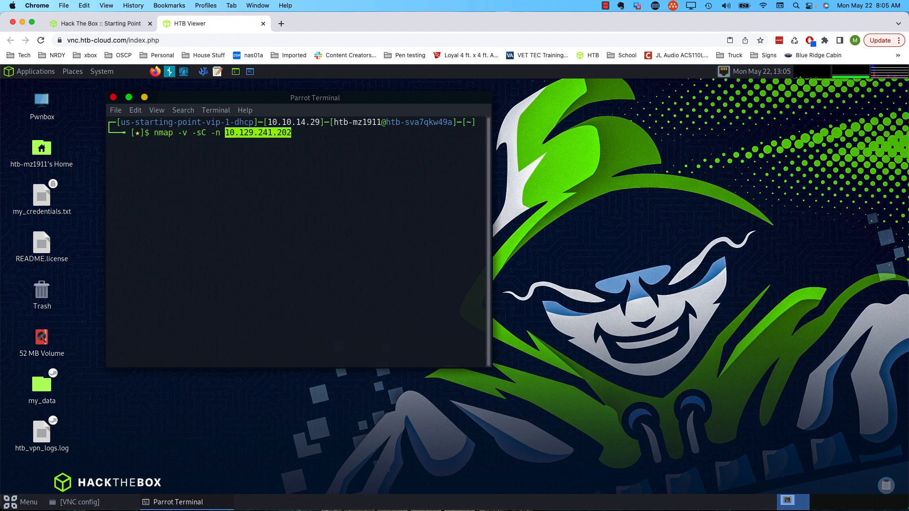
{"action": "key", "text": "Return"}
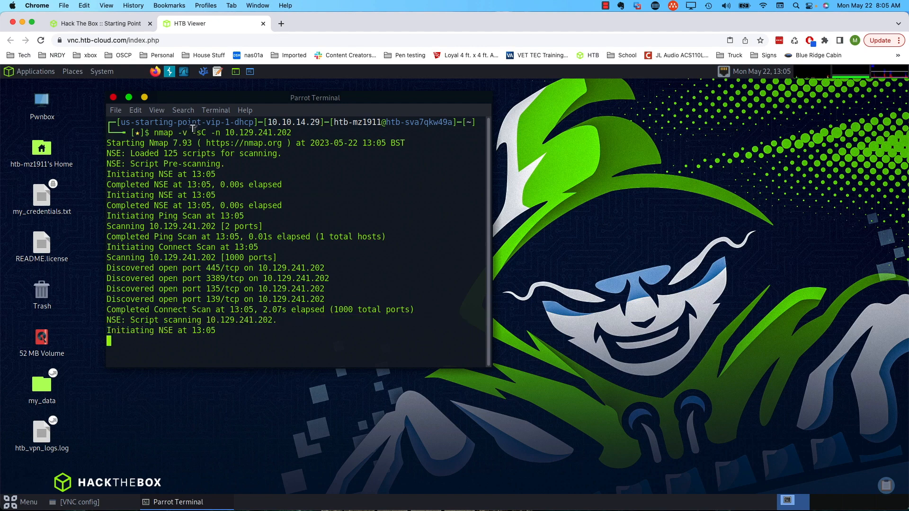
{"action": "mouse_move", "coordinate": [205, 267]}
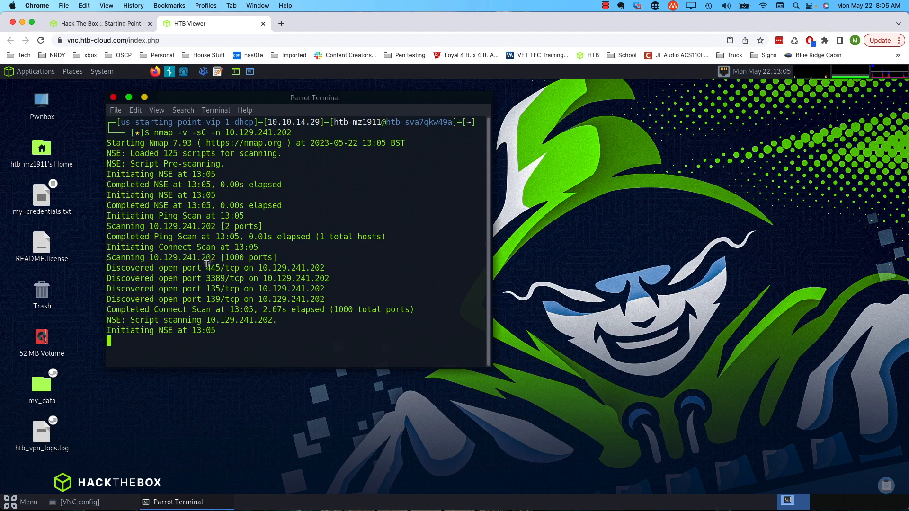
Step: Review the scan output showing open ports 135, 139, 445 and 3389
{"action": "double_click", "coordinate": [211, 267]}
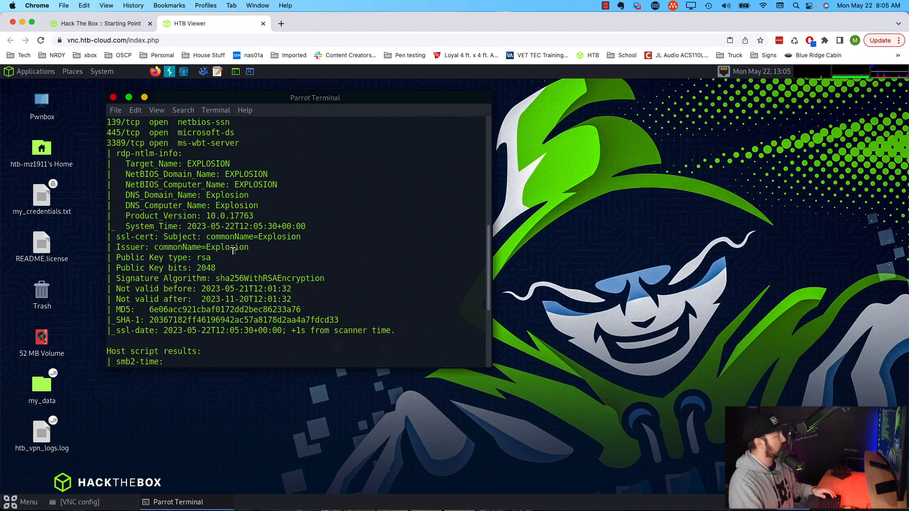
{"action": "scroll", "scroll_direction": "up", "scroll_amount": 3}
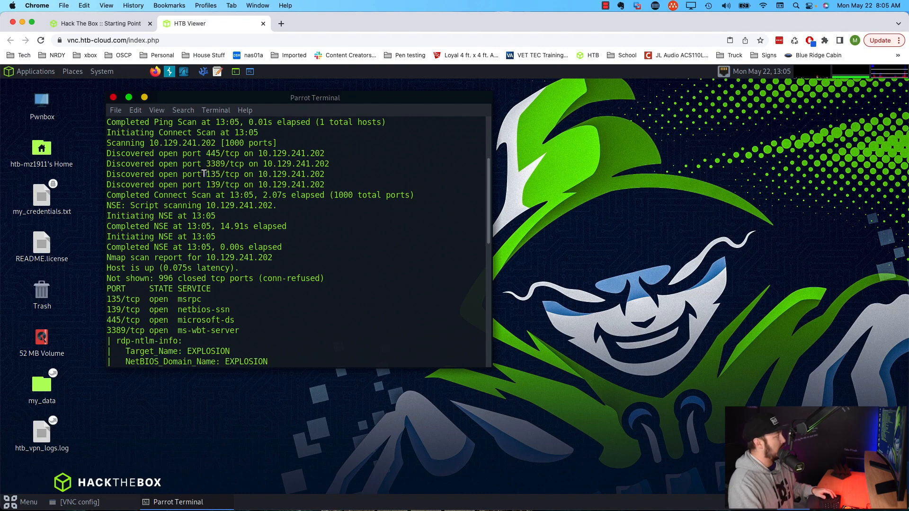
{"action": "mouse_move", "coordinate": [205, 148]}
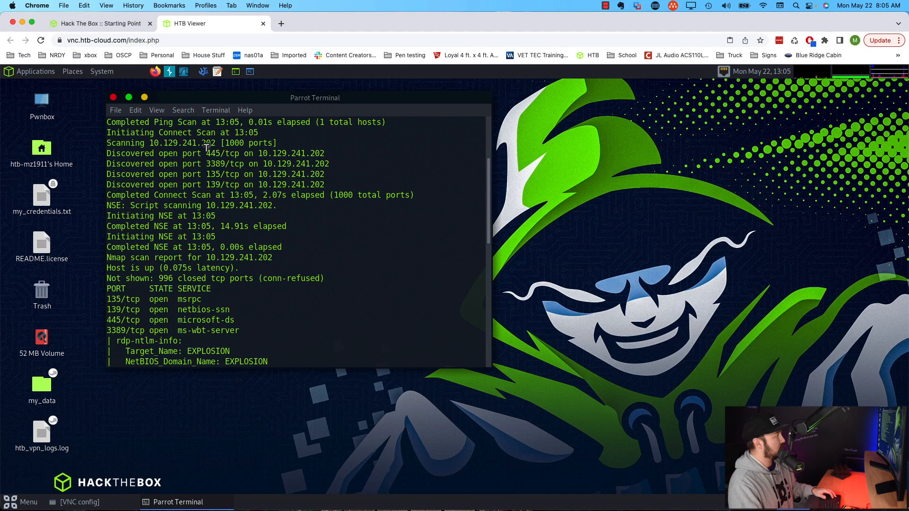
{"action": "scroll", "scroll_direction": "down", "scroll_amount": 3}
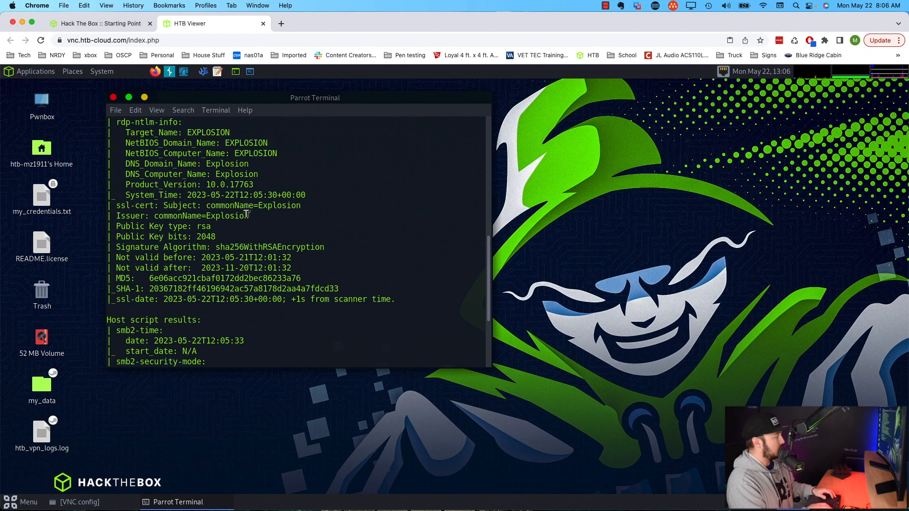
{"action": "scroll", "scroll_direction": "down", "scroll_amount": 3}
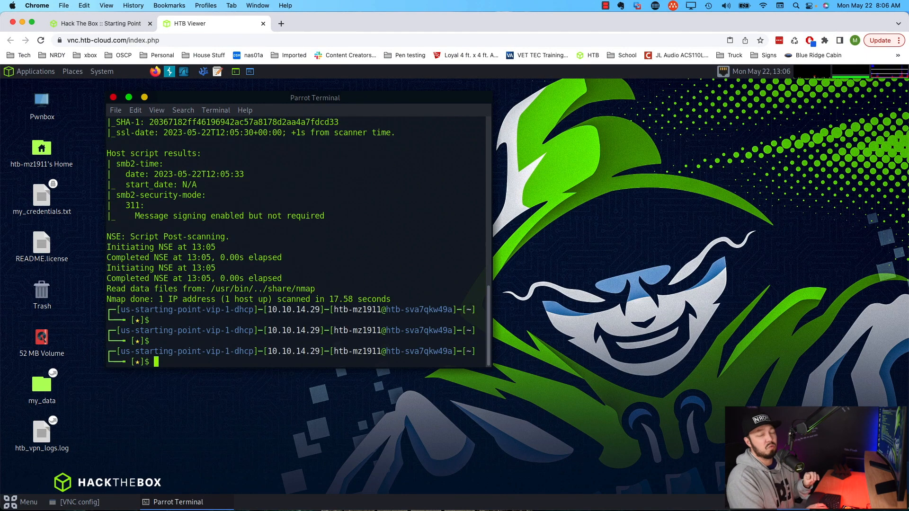
Step: List SMB shares with 'smbclient -L 10.129.241.202' using a blank password, revealing ADMIN$, C$ and IPC$
{"action": "type", "text": "sm"}
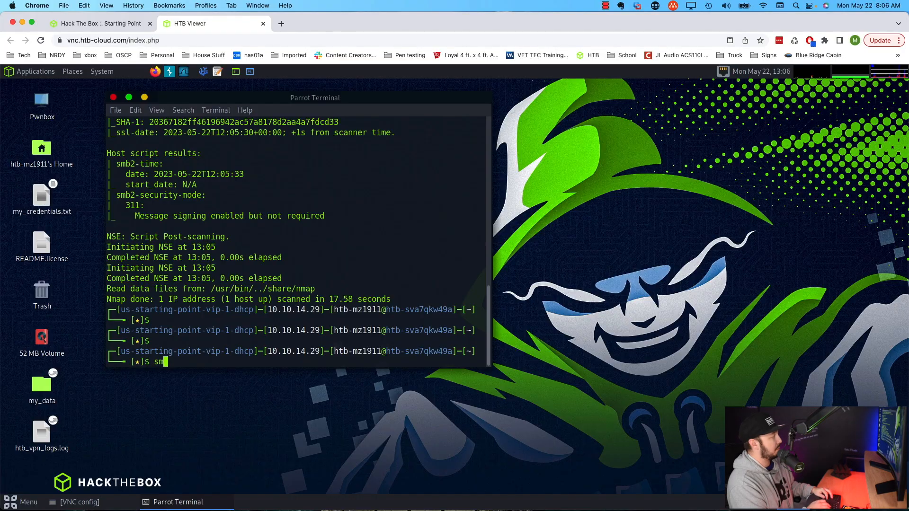
{"action": "type", "text": "bclient -L"}
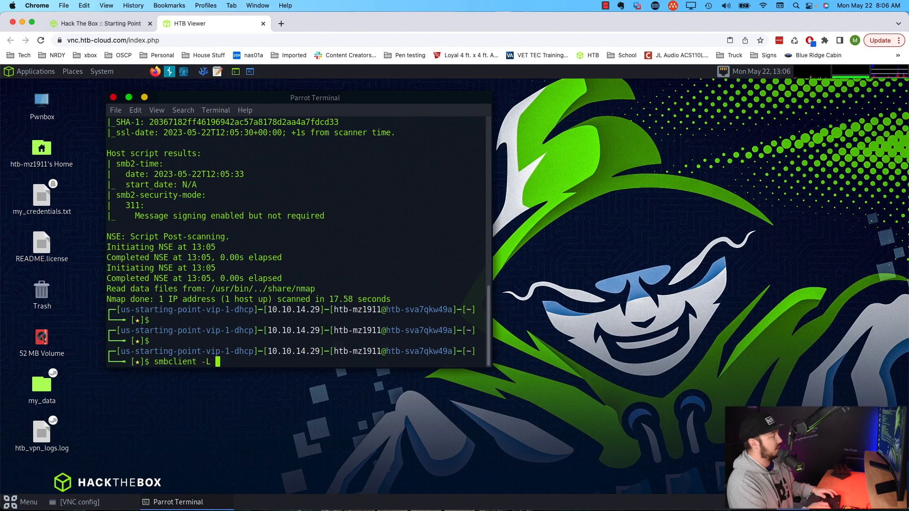
{"action": "type", "text": "10.129.241.202"}
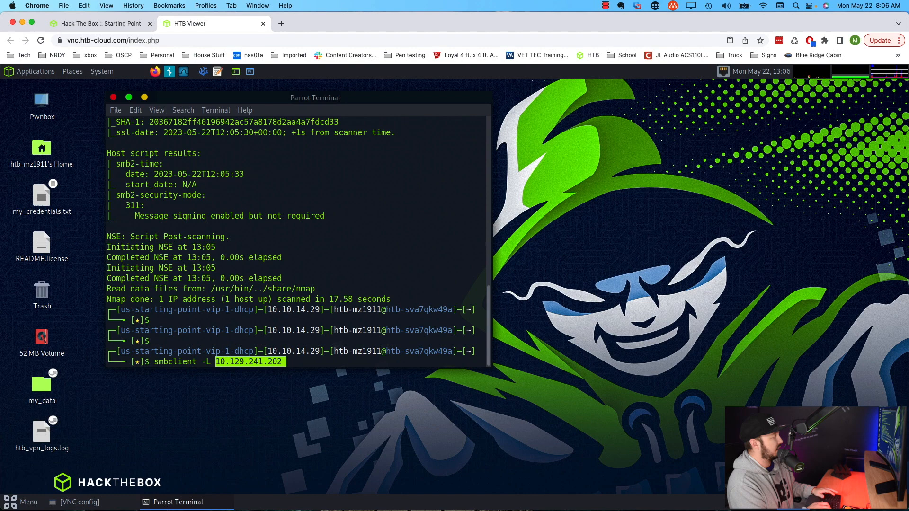
{"action": "key", "text": "Return"}
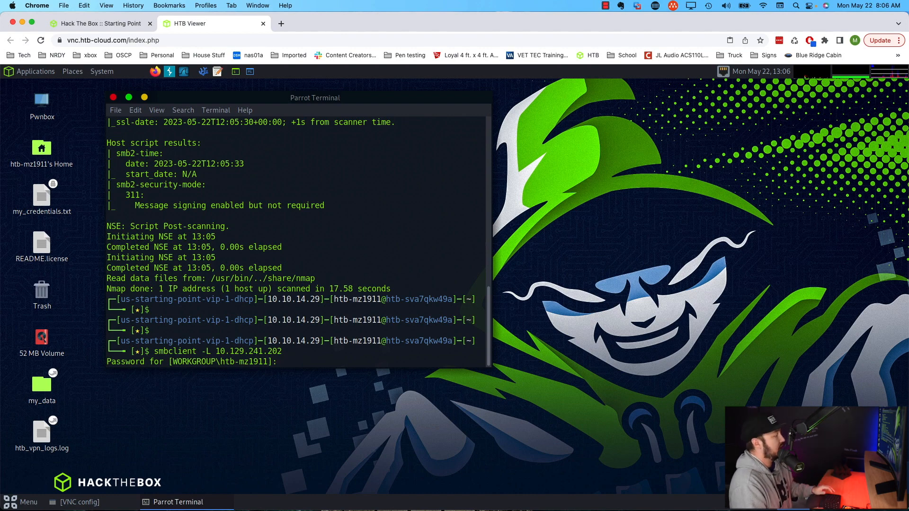
{"action": "key", "text": "Return"}
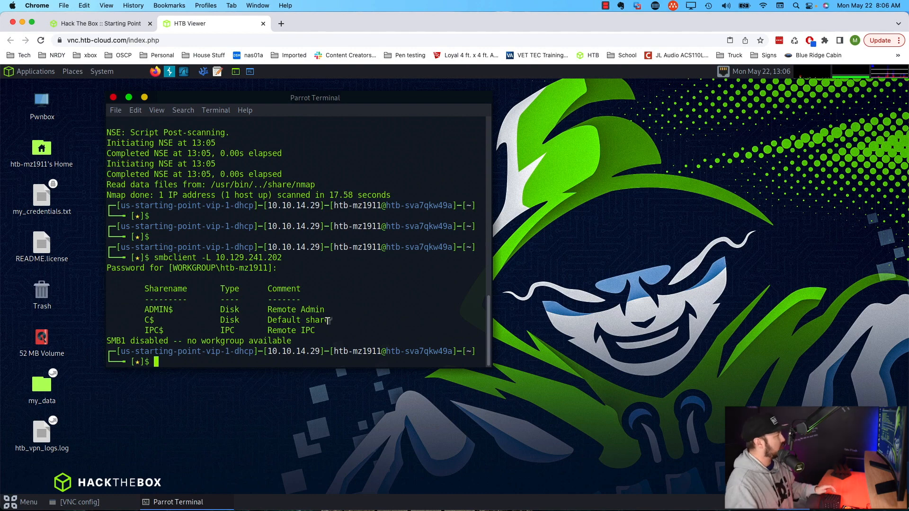
Step: Highlight the open RDP port 3389 in the earlier nmap results
{"action": "scroll", "scroll_direction": "up", "scroll_amount": 3}
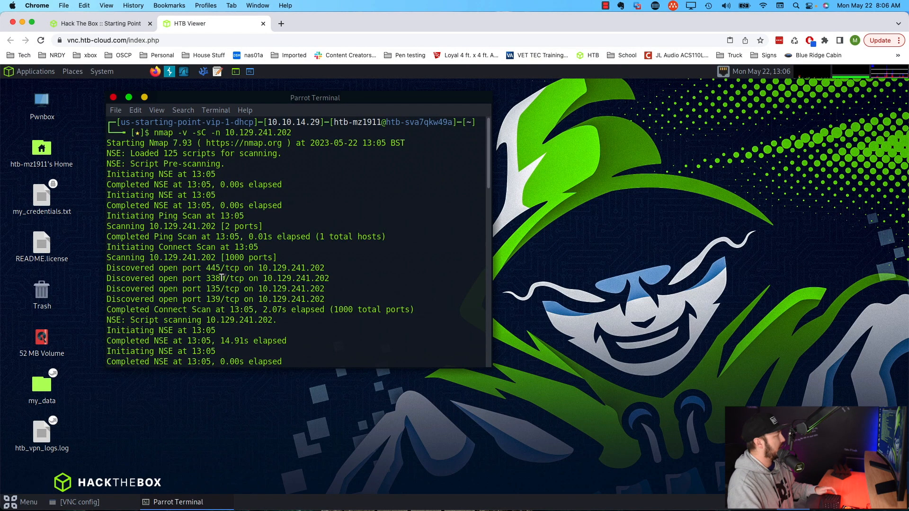
{"action": "double_click", "coordinate": [215, 279]}
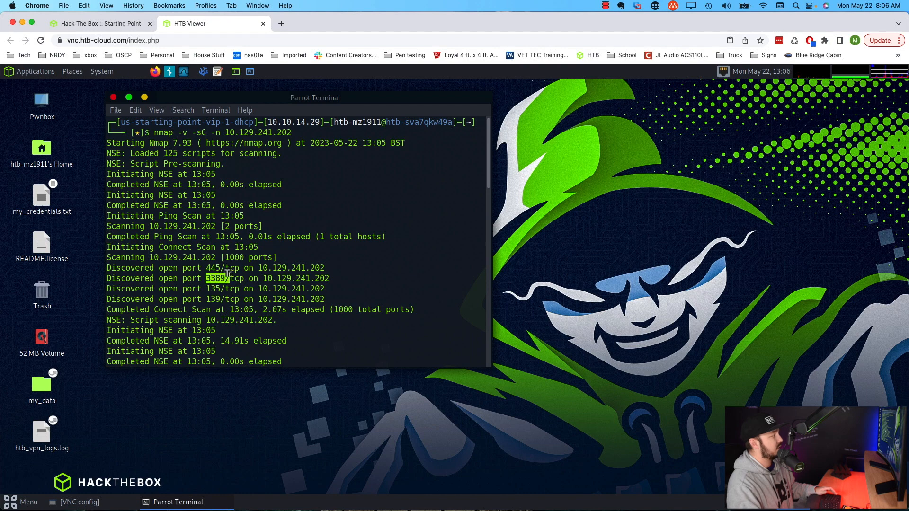
{"action": "mouse_move", "coordinate": [355, 292]}
{"action": "type", "text": "smbclient -L 10.129.241.202"}
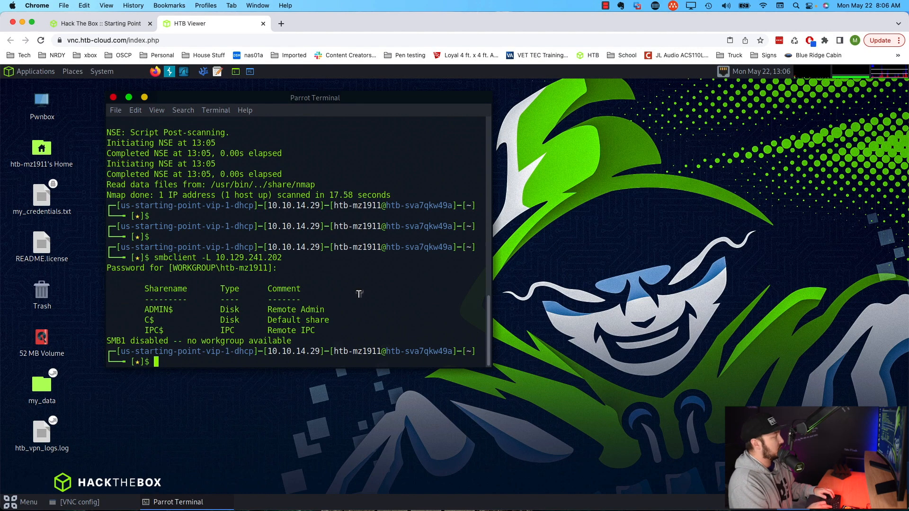
Step: Launch Remmina from the terminal and start an RDP quick-connect to 10.129.241.202
{"action": "type", "text": "remmina"}
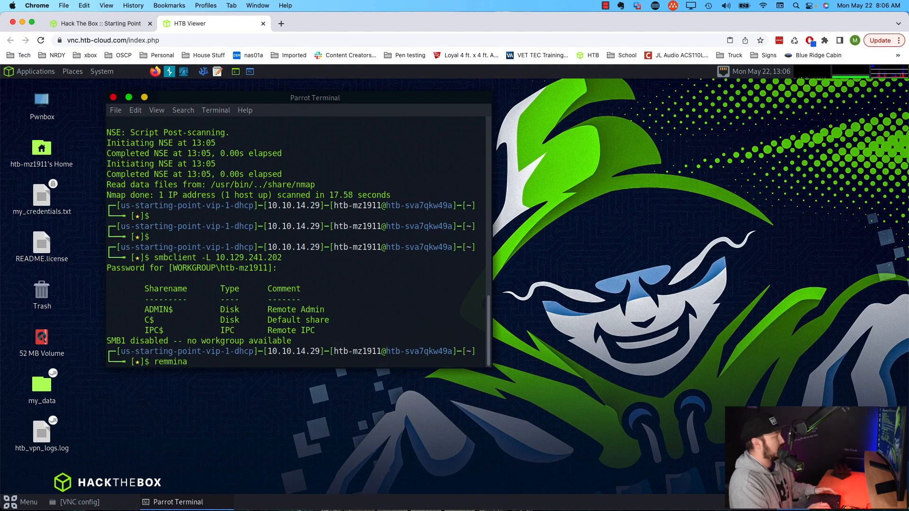
{"action": "key", "text": "Return"}
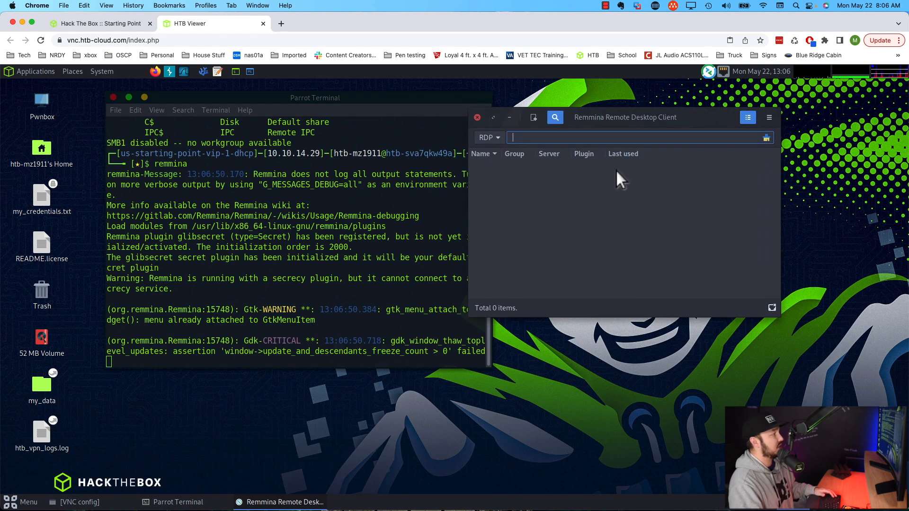
{"action": "mouse_move", "coordinate": [339, 267]}
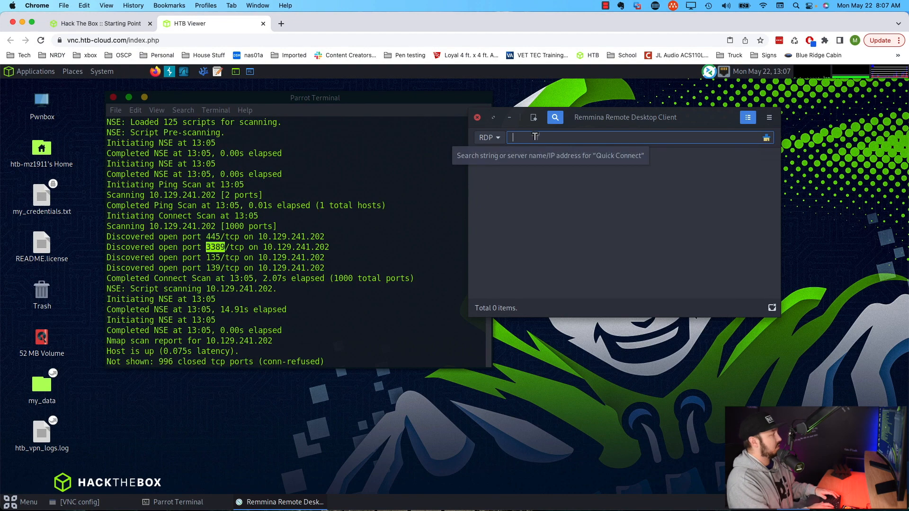
{"action": "type", "text": "10.129.241.202"}
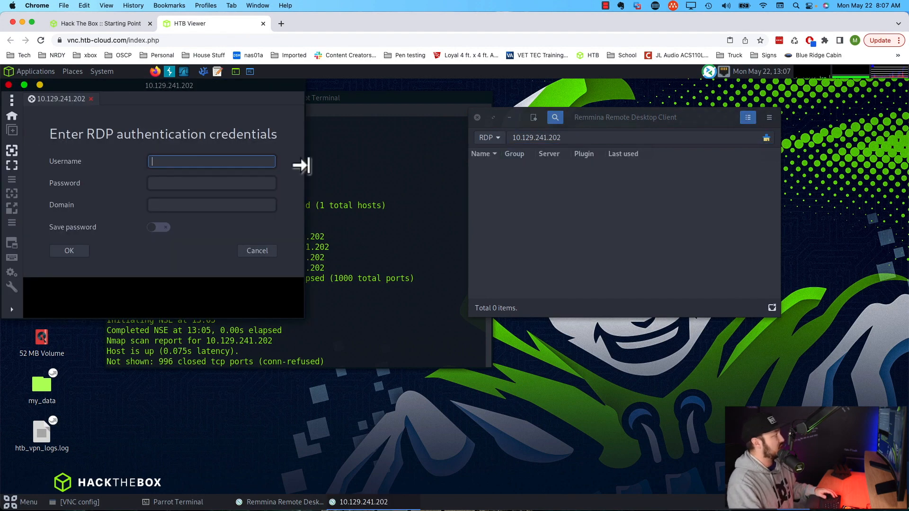
{"action": "mouse_move", "coordinate": [241, 159]}
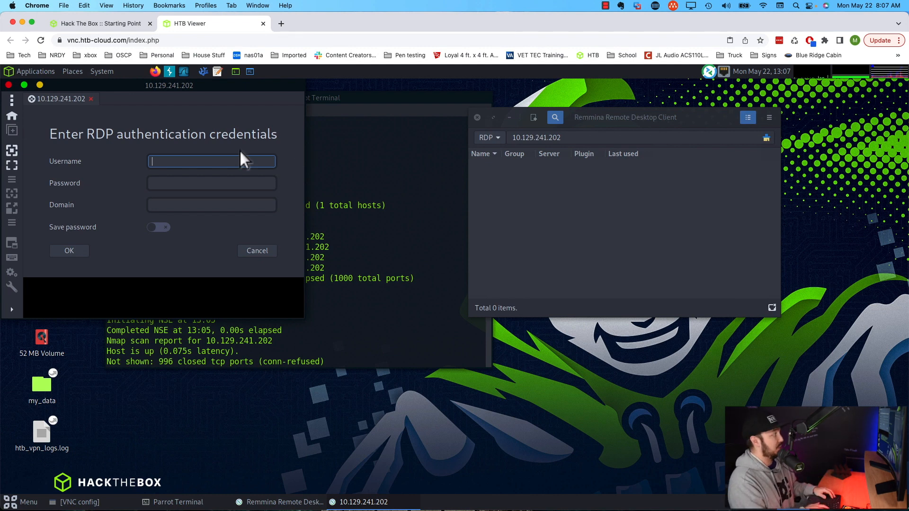
Step: Authenticate the RDP session as Administrator with the password left blank
{"action": "type", "text": "Administ"}
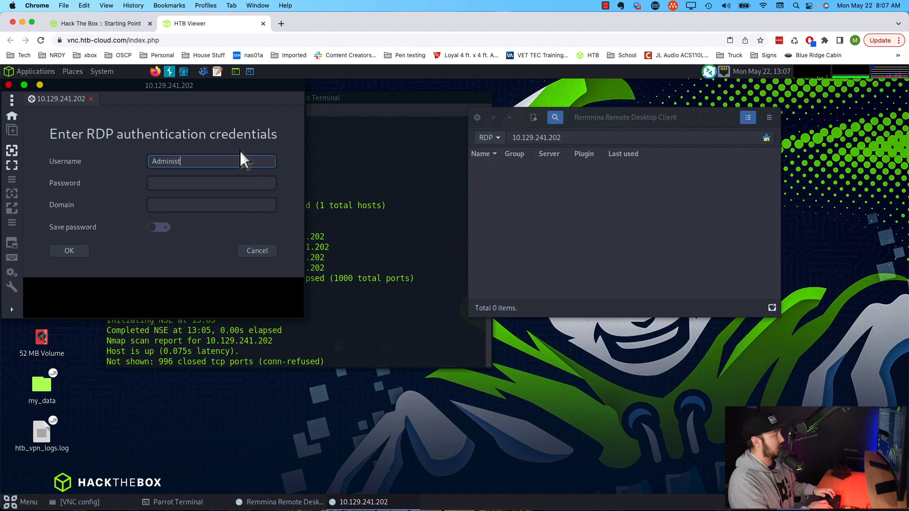
{"action": "type", "text": "rator"}
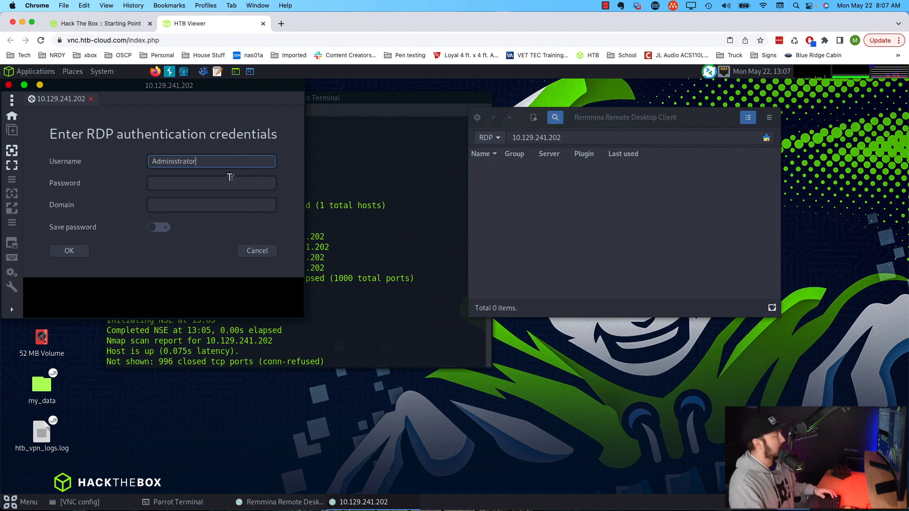
{"action": "left_click", "coordinate": [211, 183]}
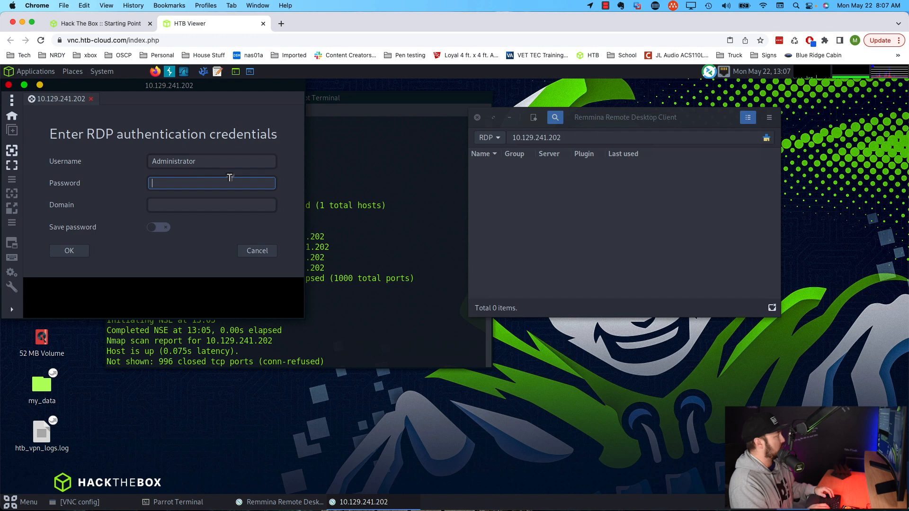
{"action": "left_click", "coordinate": [69, 250]}
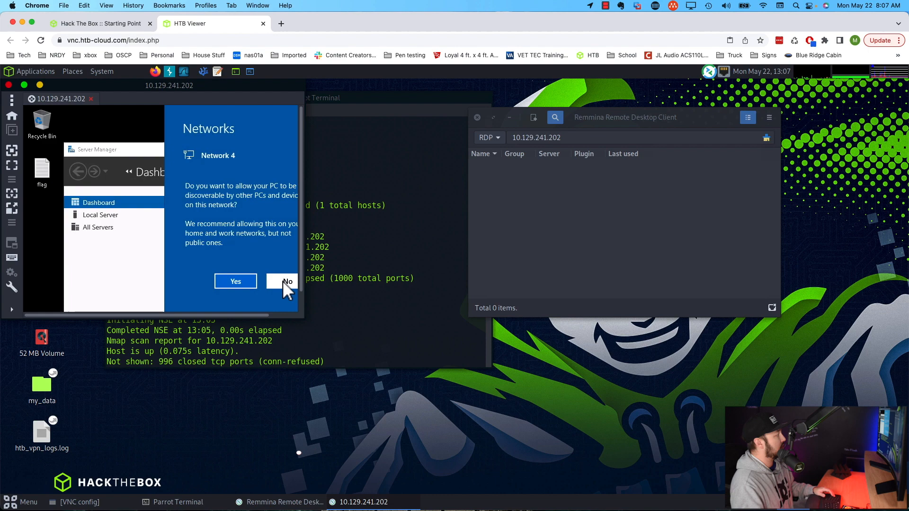
Step: Decline network discovery and open the desktop flag file in Notepad to show its hash
{"action": "left_click", "coordinate": [288, 281]}
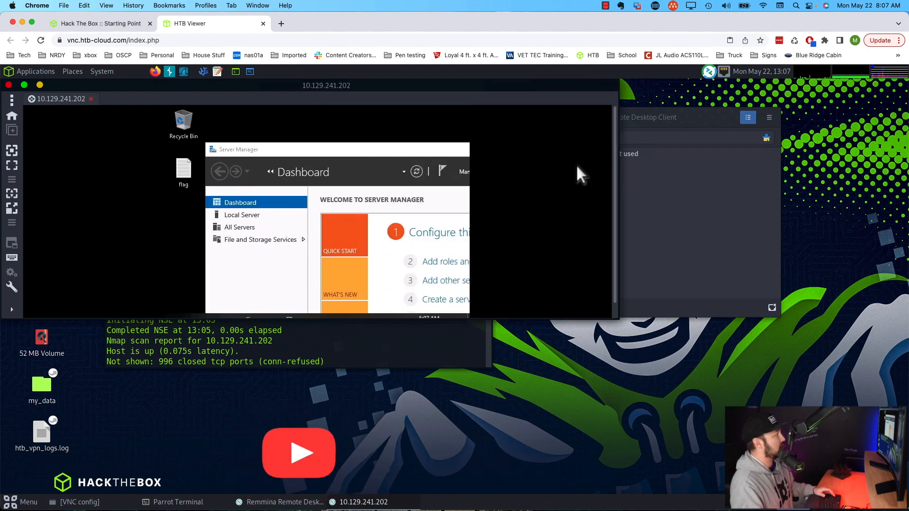
{"action": "mouse_move", "coordinate": [210, 185]}
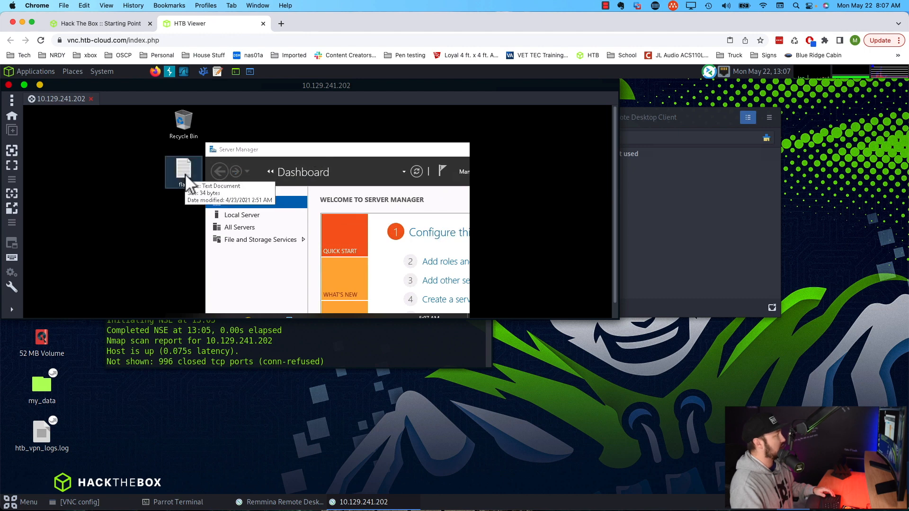
{"action": "double_click", "coordinate": [183, 172]}
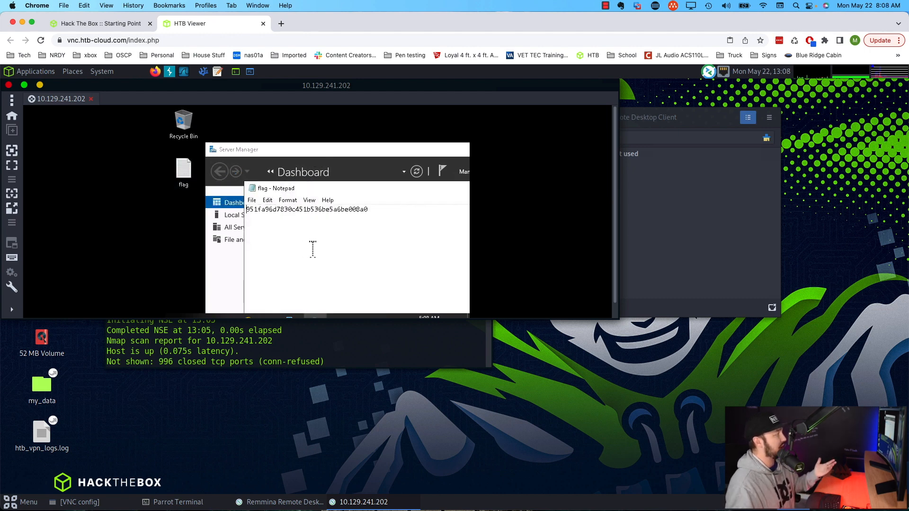